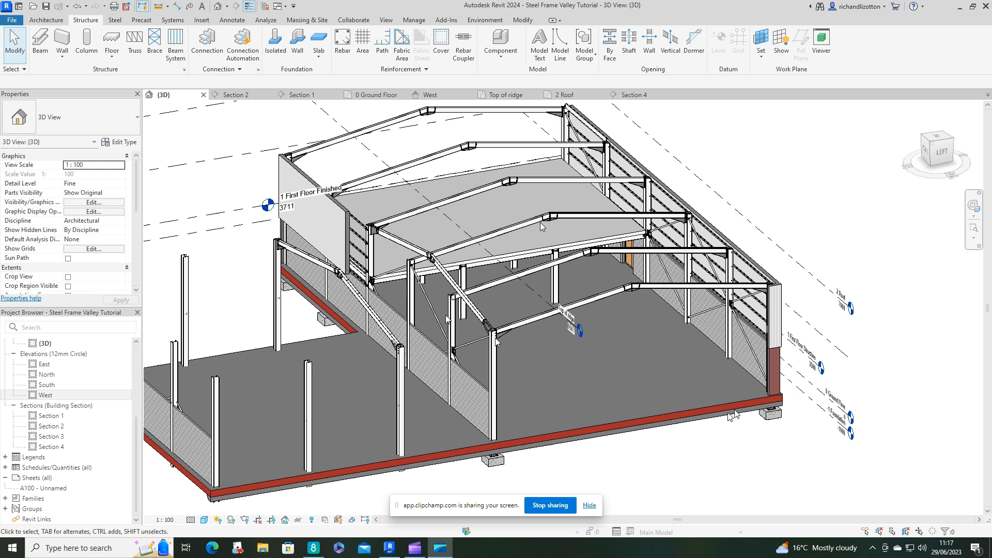
mouse_move(521, 213)
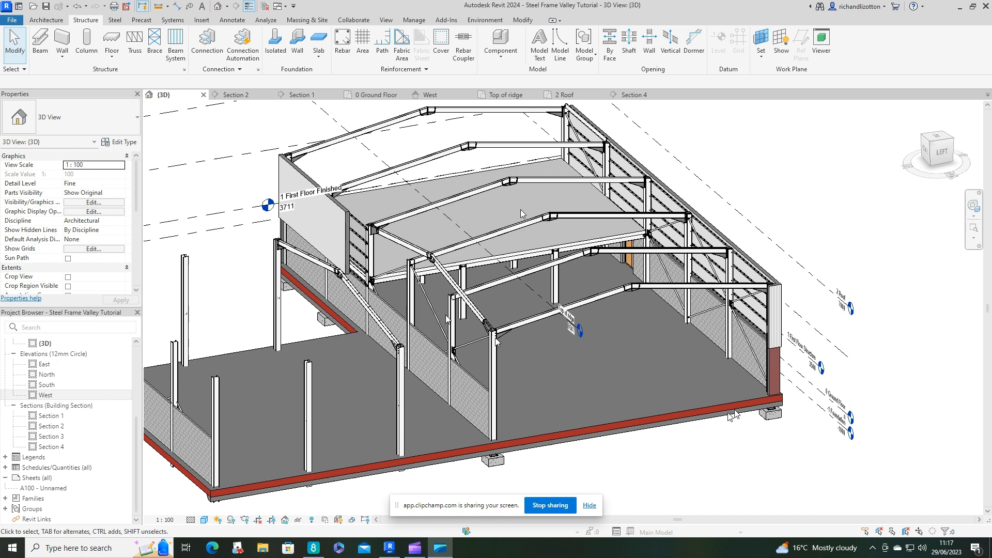
- Open Section 4 from the Project Browser to show the frame elevation between gridlines 7 and 10
click(506, 94)
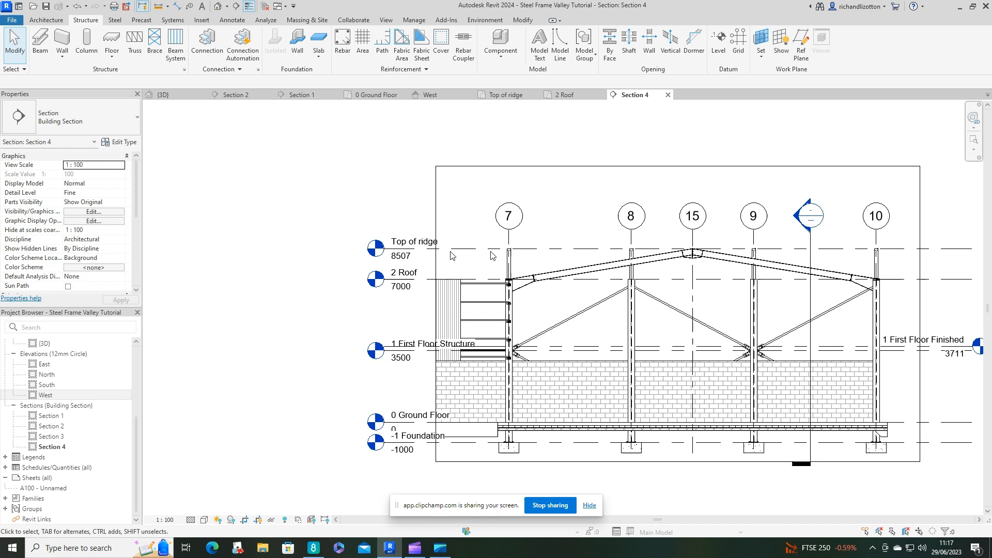
- Switch to the Top of ridge plan and start Beam placement with UB305x165x54
click(505, 94)
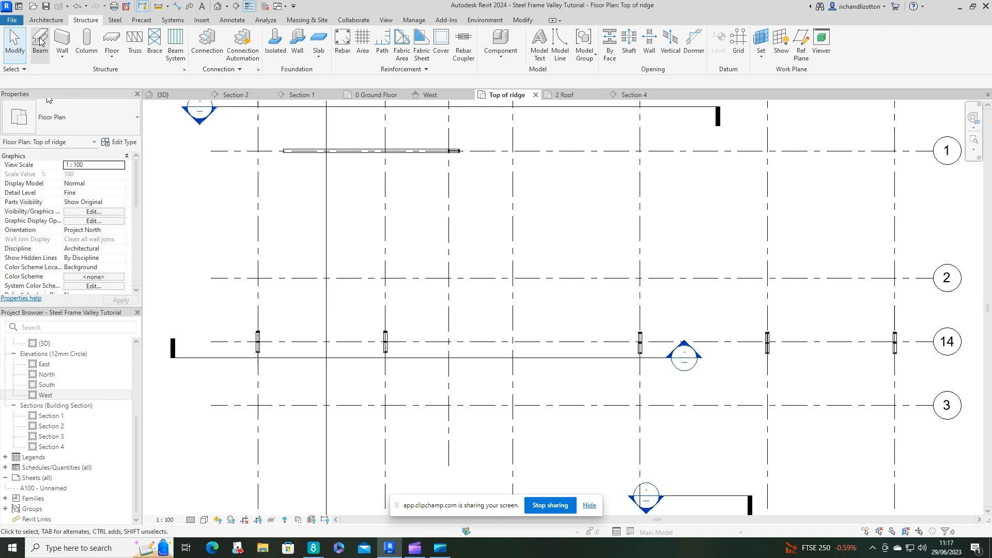
click(40, 39)
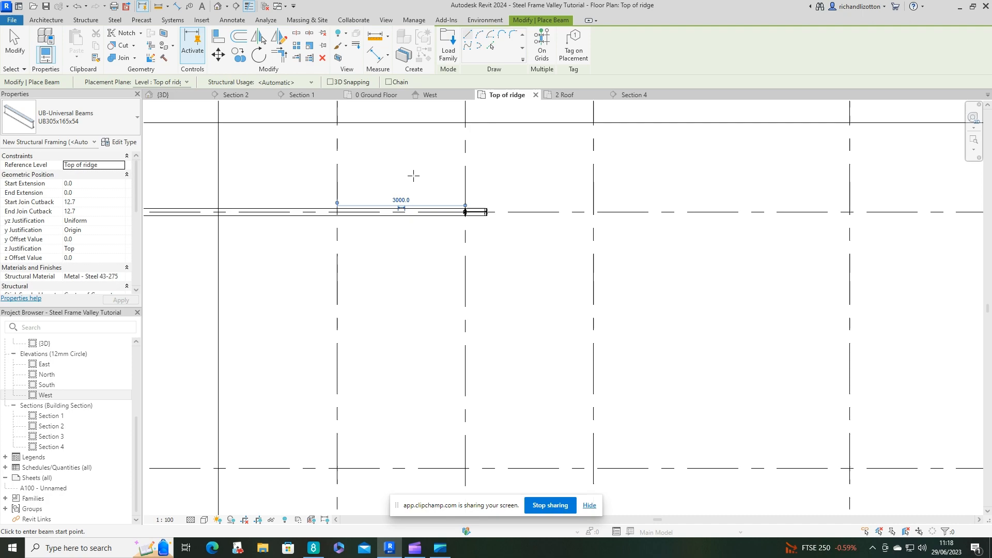
- Set the start point of the new ridge-level beam in the plan
click(164, 94)
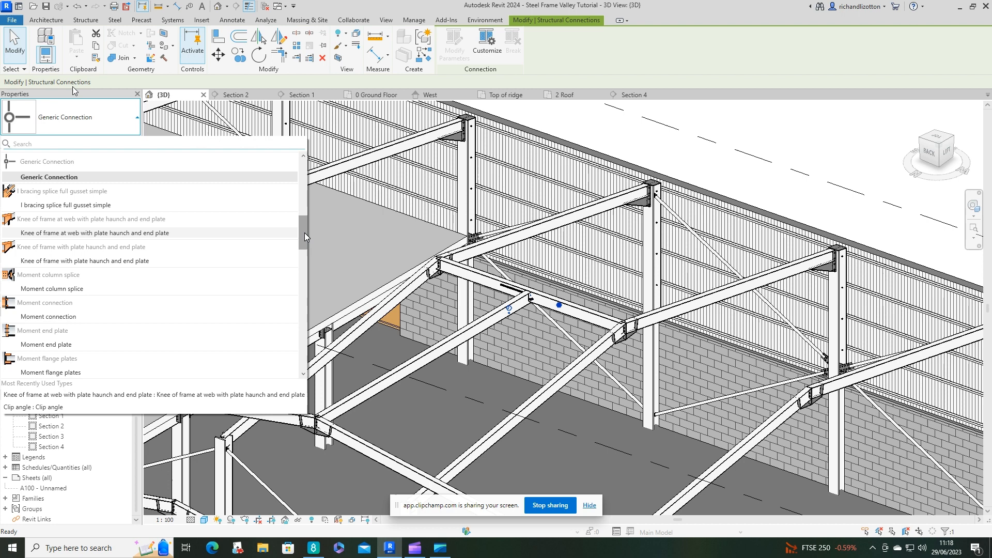
mouse_move(152, 333)
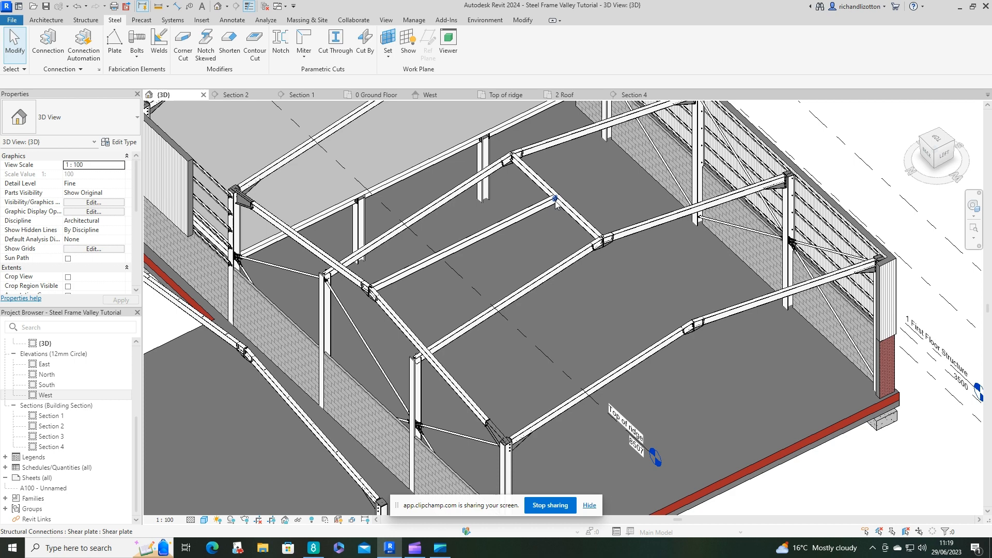
- Select the diagonal valley beam in the 3D view to show its properties
click(505, 94)
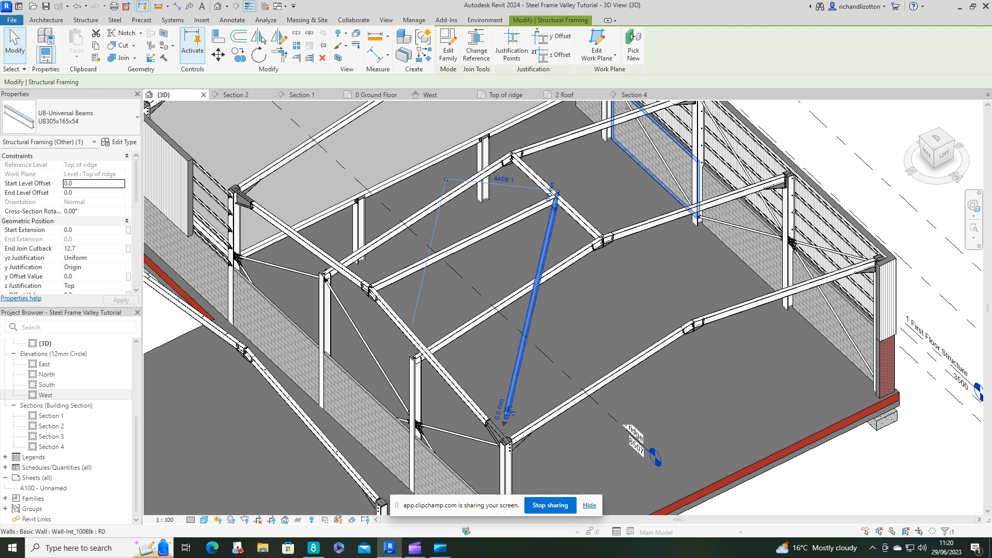
- Set the valley beam's Start Level Offset to -1507 and check it in the 3D view and Top of ridge plan
click(634, 94)
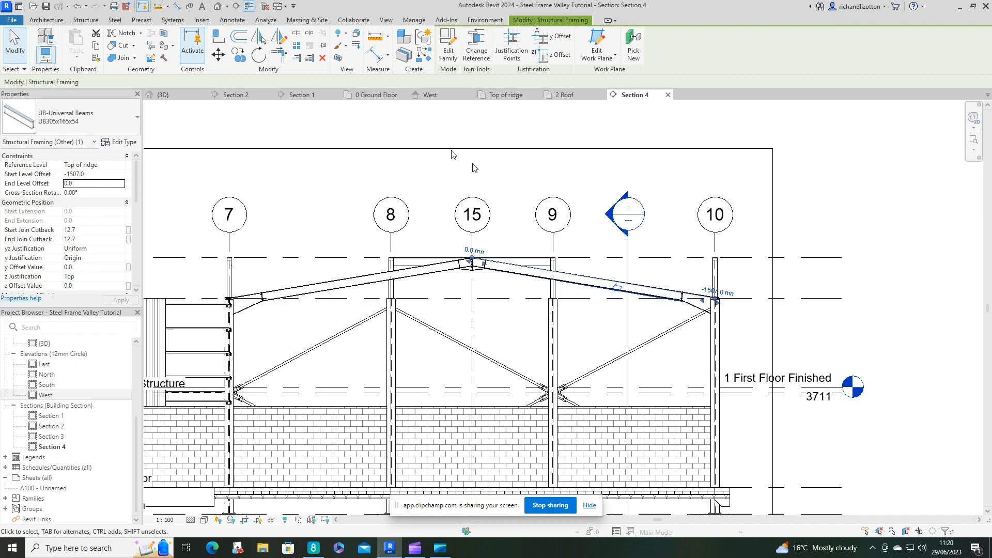
click(161, 94)
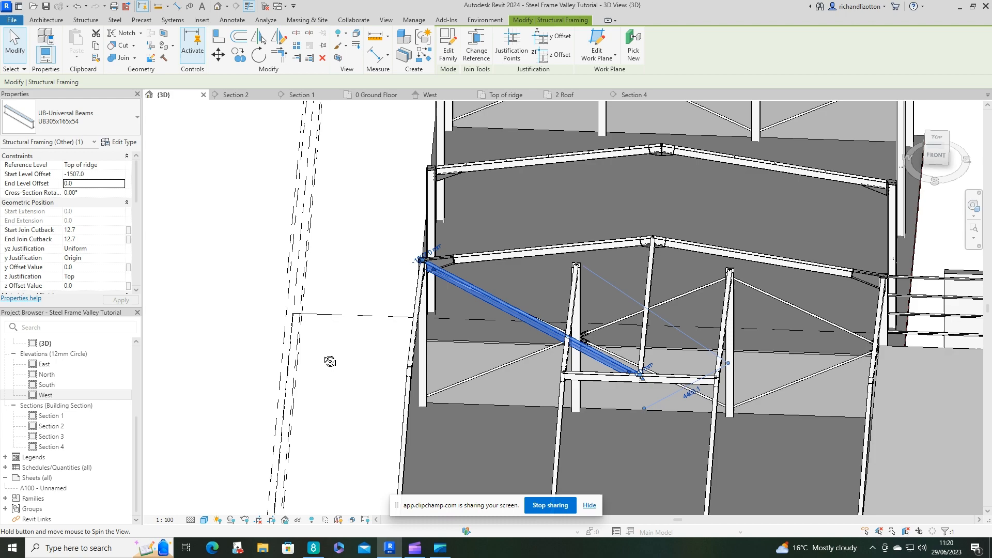
click(505, 94)
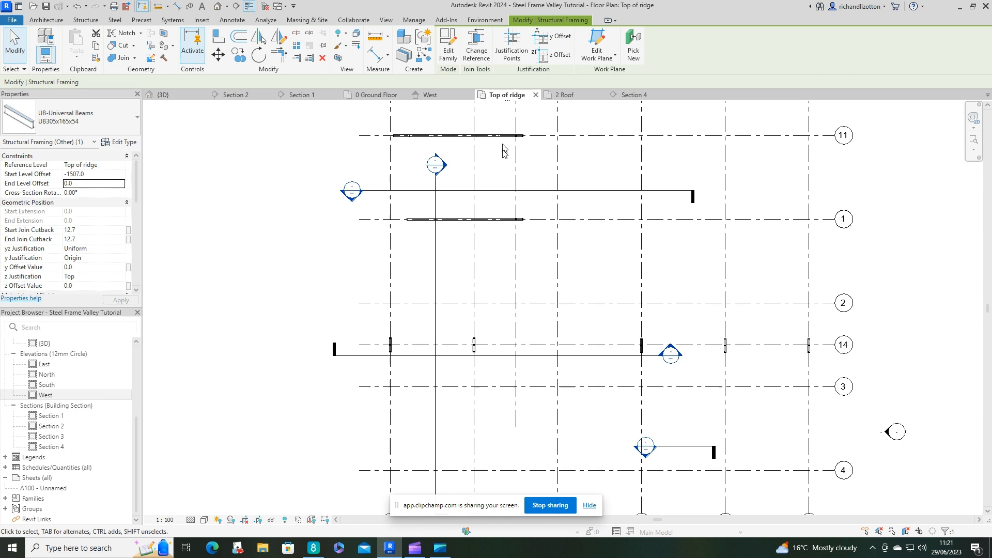
click(563, 94)
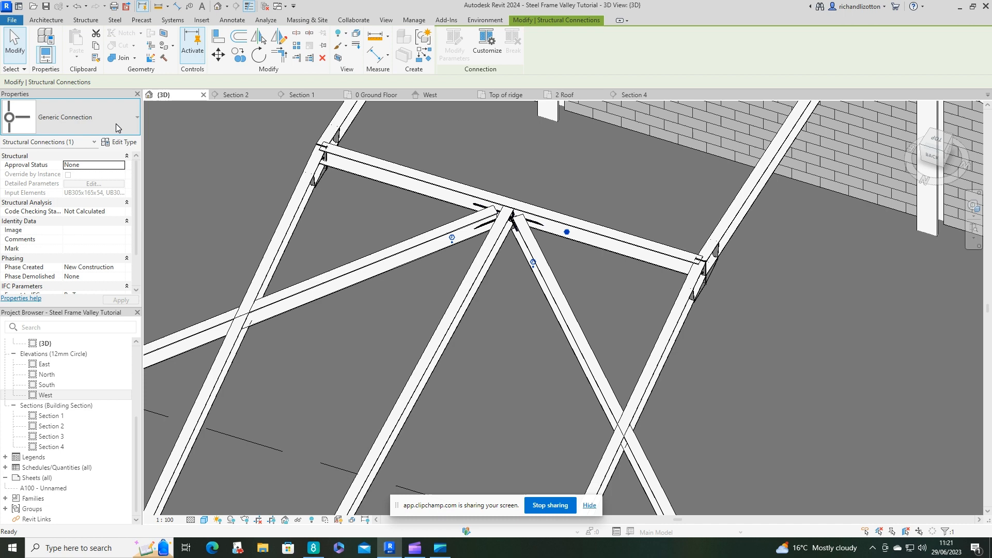
- Change the valley junction's Generic Connection to I bracing splice full gusset double via the Type Selector
click(136, 117)
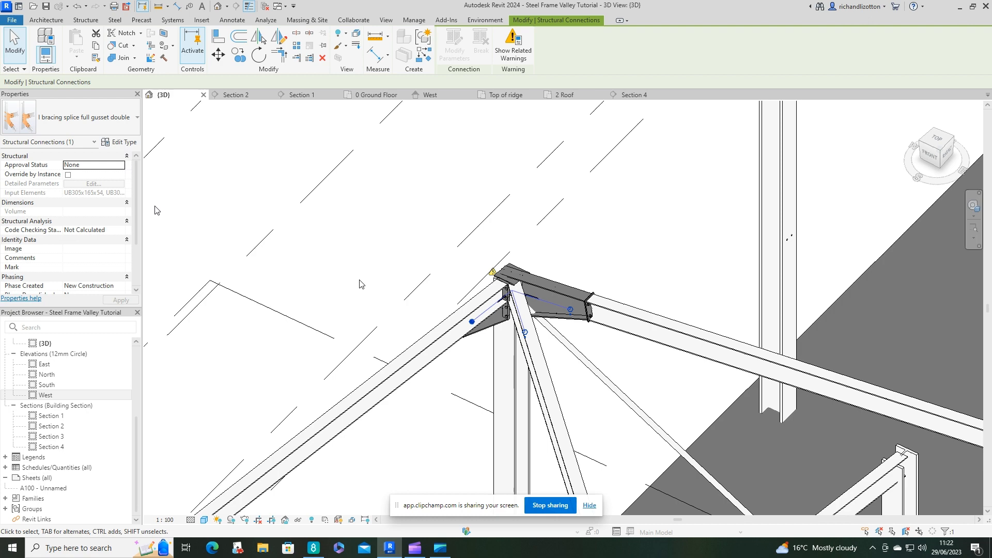
- Choose an alternative Bracing I splice type for the gusset connection at the valley junction
click(133, 117)
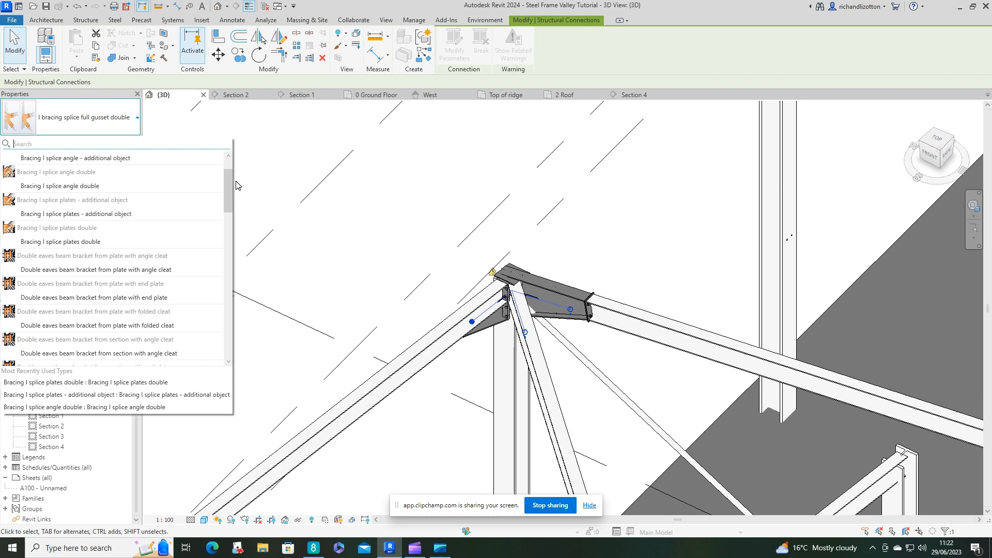
click(59, 186)
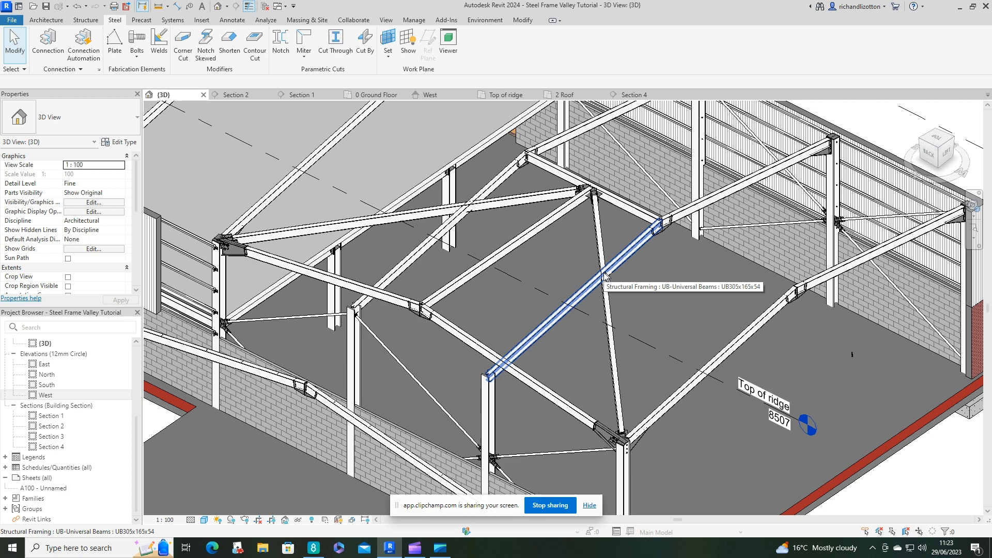
mouse_move(575, 314)
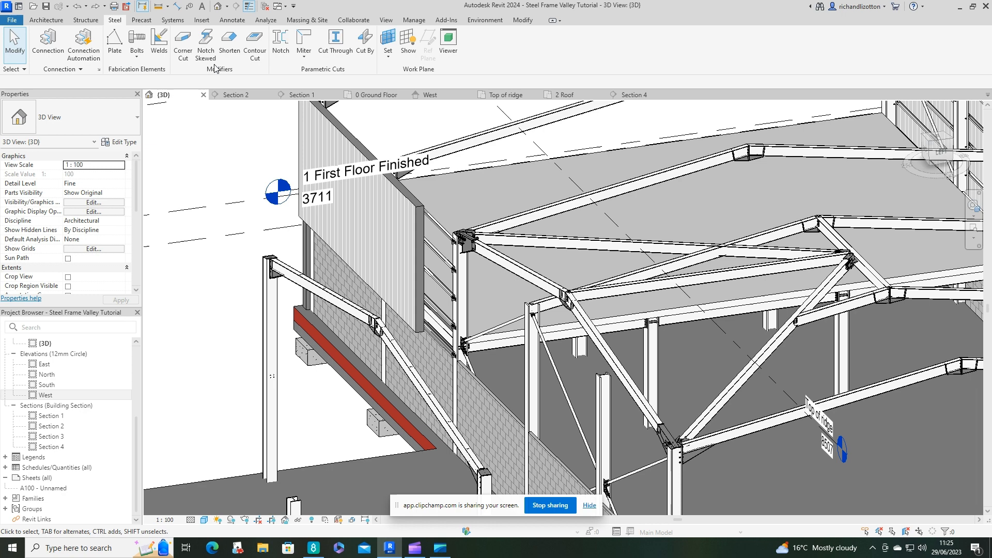
- Select the short UB305x165x54 rafter beam piece and view it in Section 1 with offsets 1232.1 and 1508.5
click(374, 95)
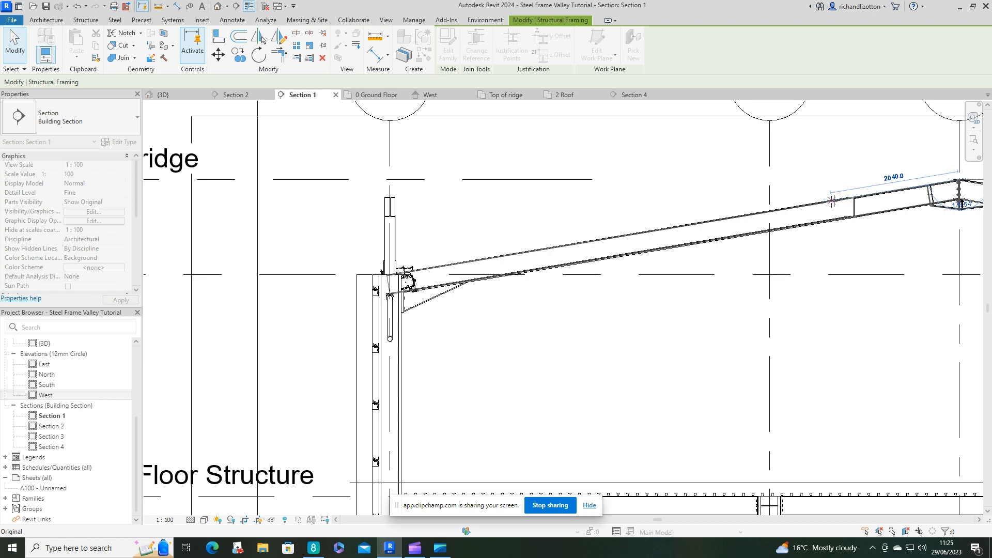
click(165, 94)
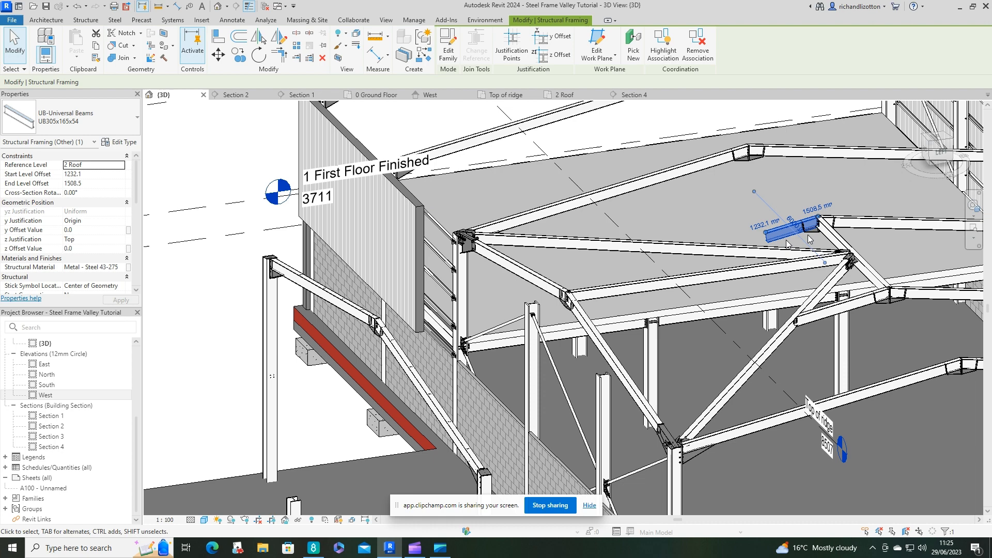
click(300, 94)
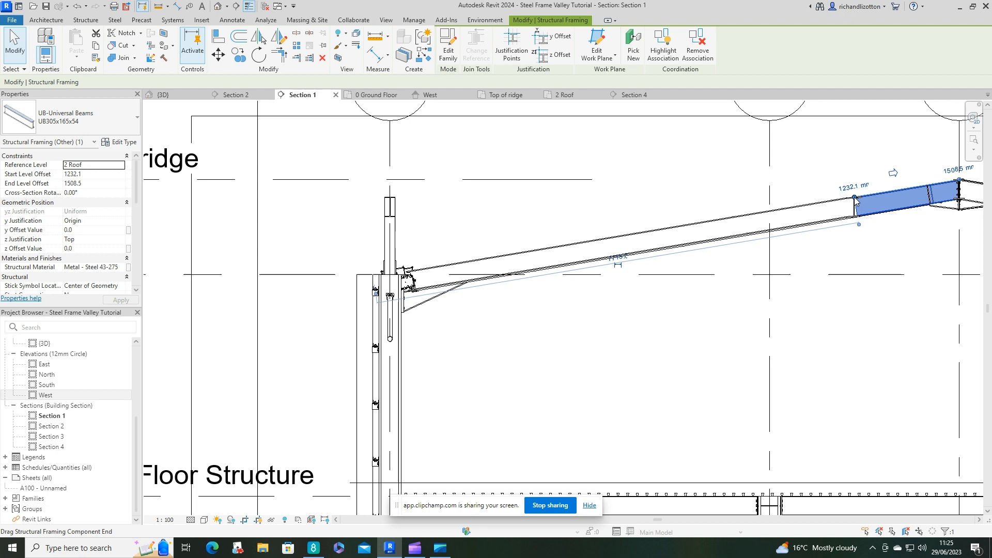
- Select the Generic Connection at the beam-rafter junction and scroll its connection type list
click(162, 94)
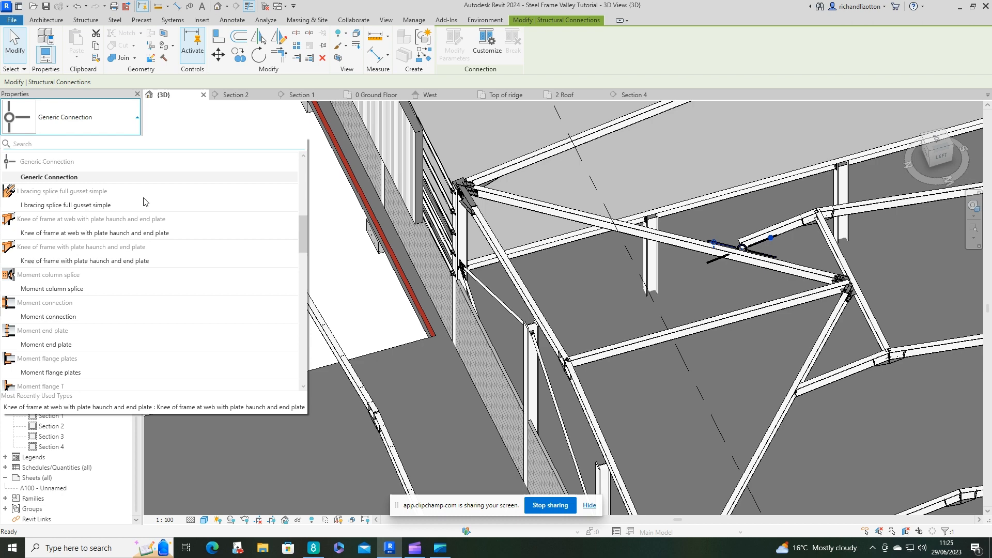
scroll(down, 3)
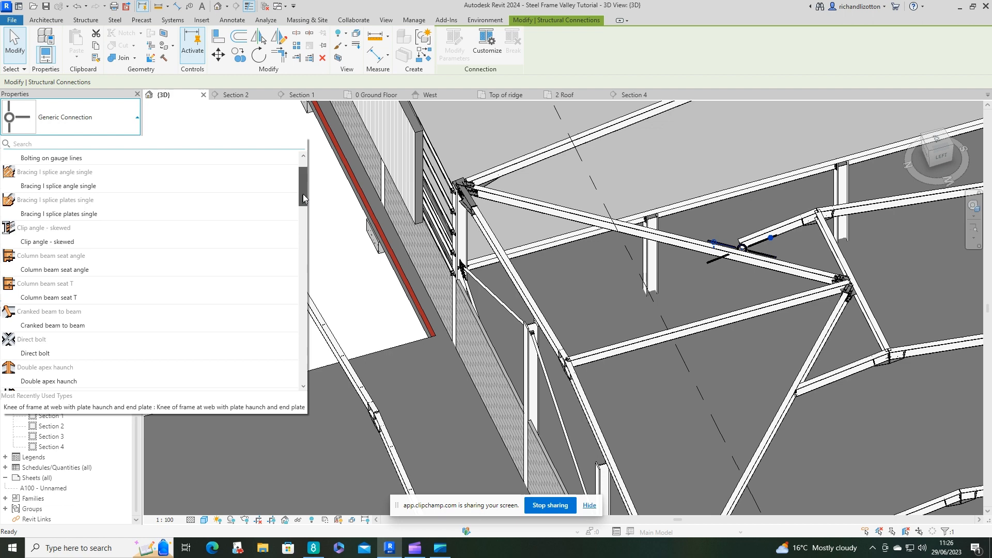